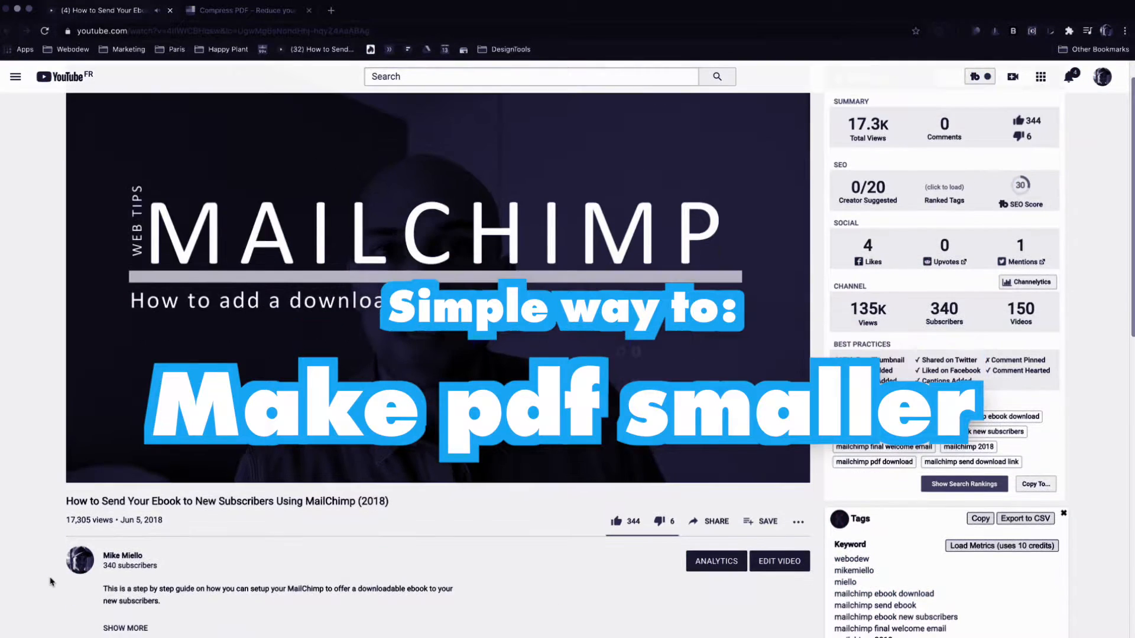
# Read the viewer comment about an oversized PDF, then switch to Smallpdf's Compress PDF page
pyautogui.scroll(-3)
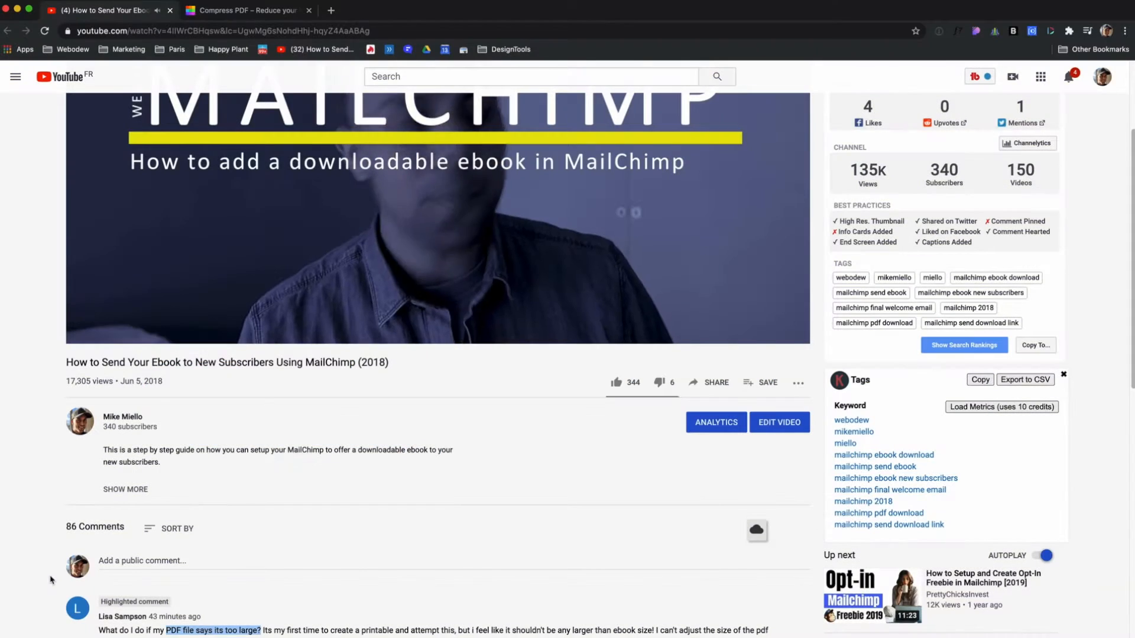
pyautogui.click(434, 217)
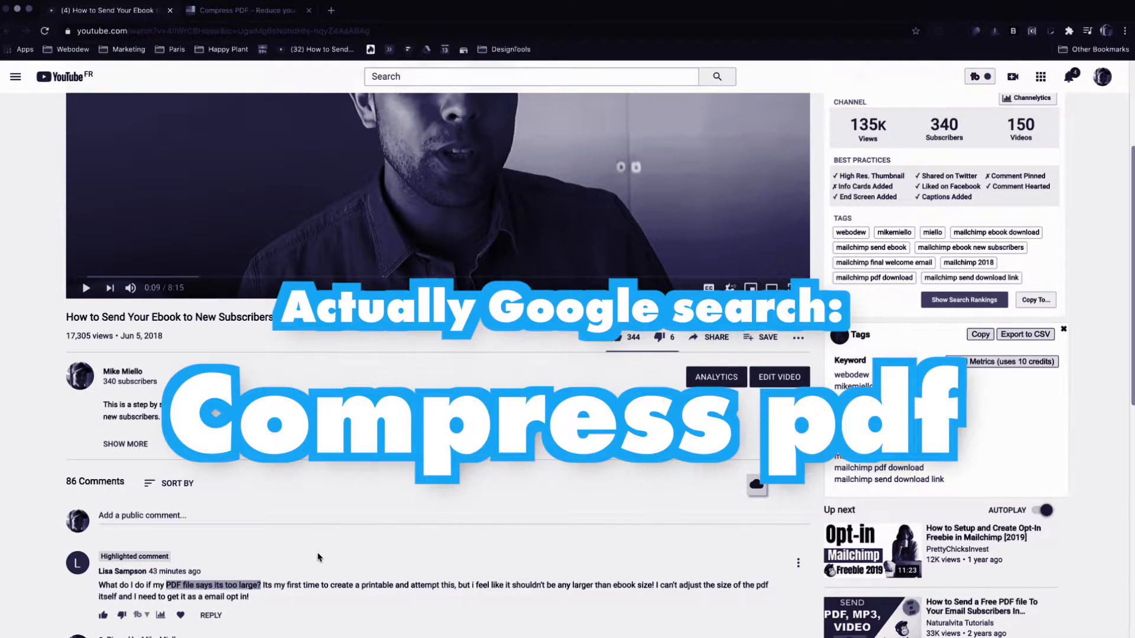
pyautogui.click(246, 11)
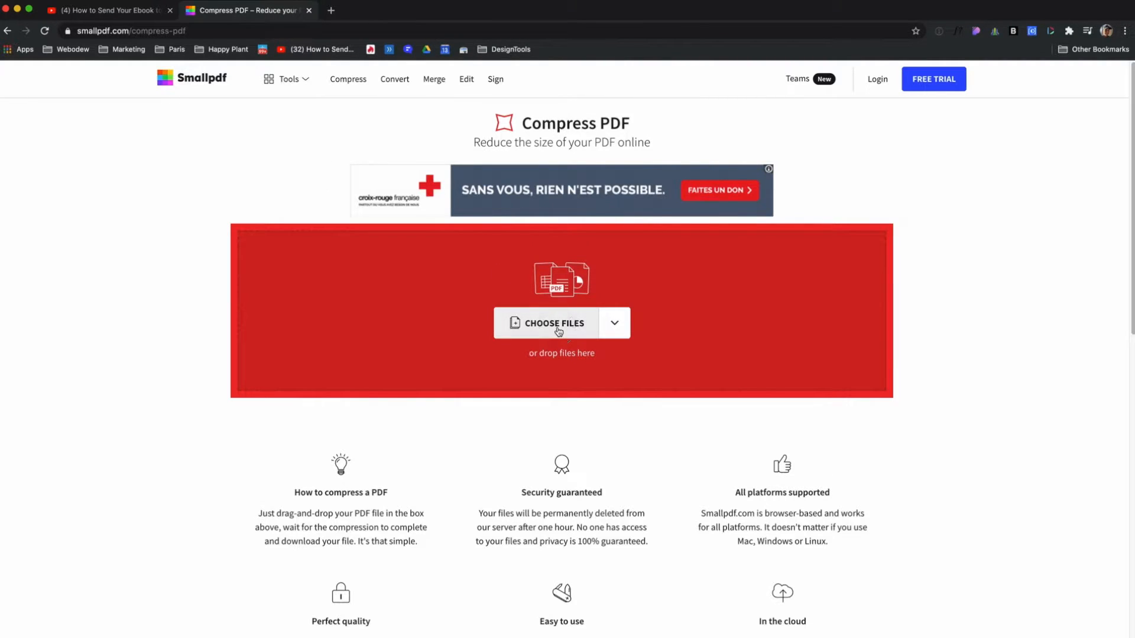
# Select the 19.5 MB 'Be You Online (high res)' file from the Desktop and preview it with Quick Look
pyautogui.click(552, 322)
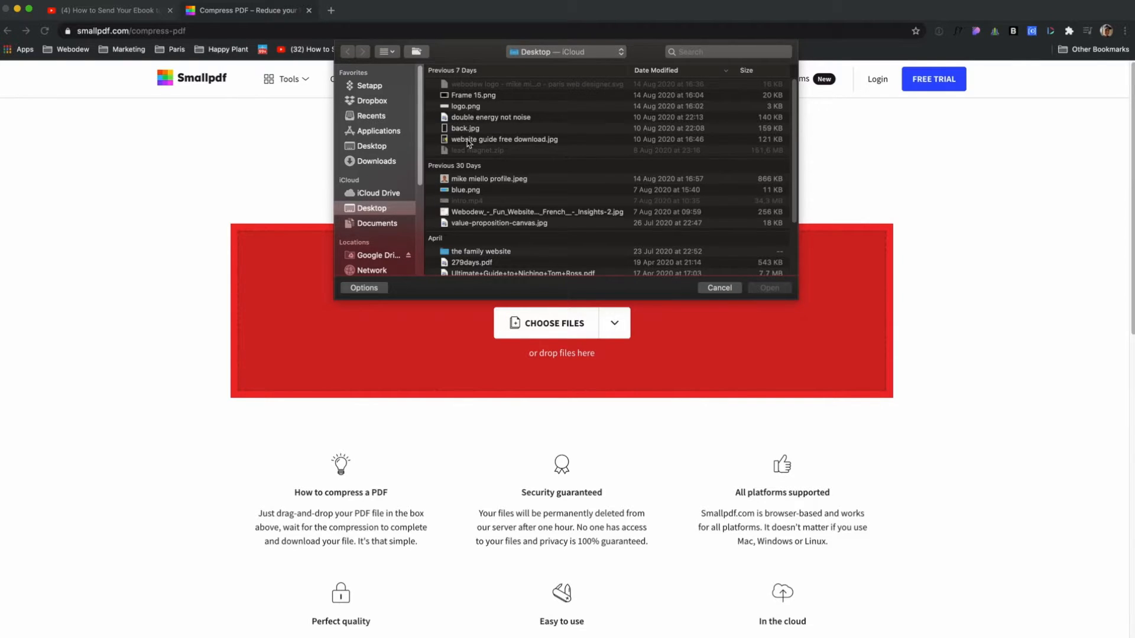
pyautogui.scroll(-3)
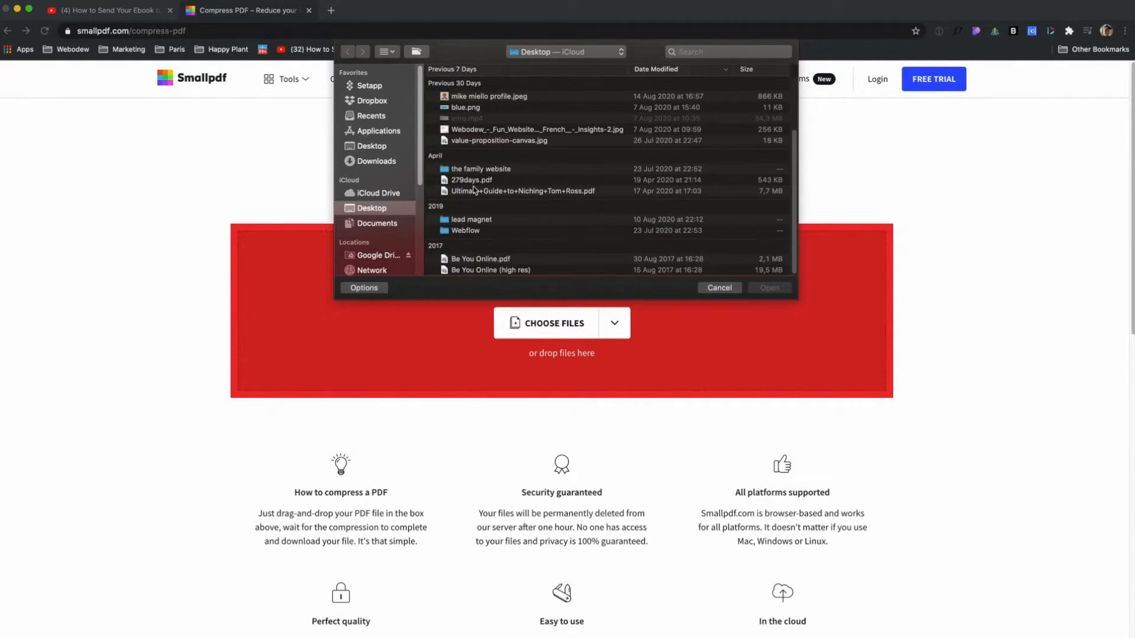
pyautogui.click(489, 270)
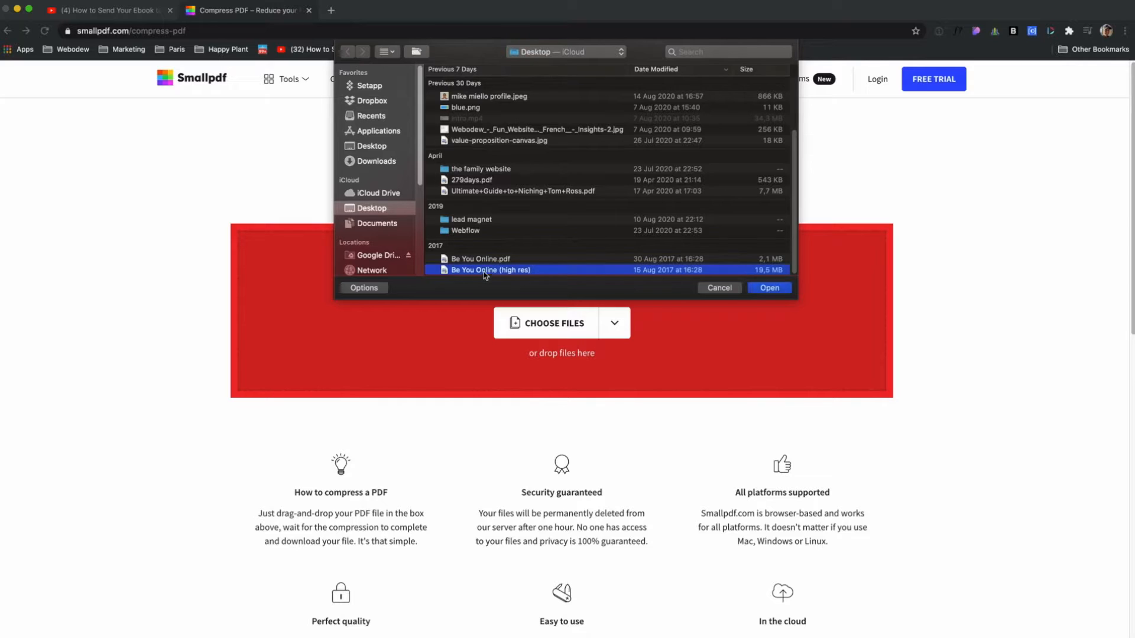
pyautogui.moveTo(755, 278)
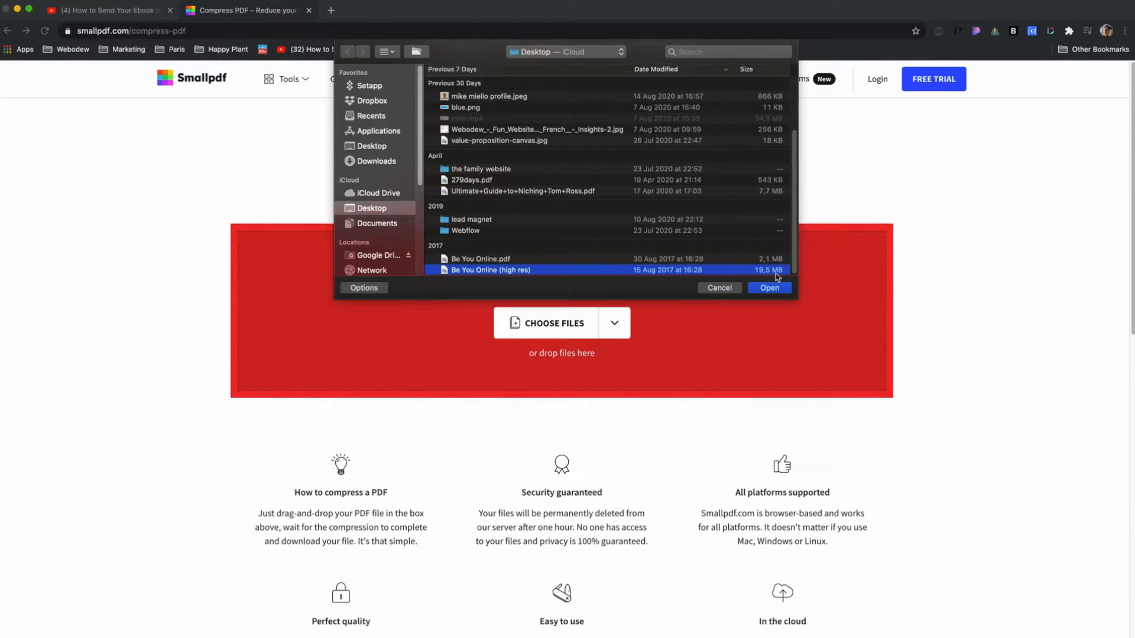
pyautogui.click(768, 287)
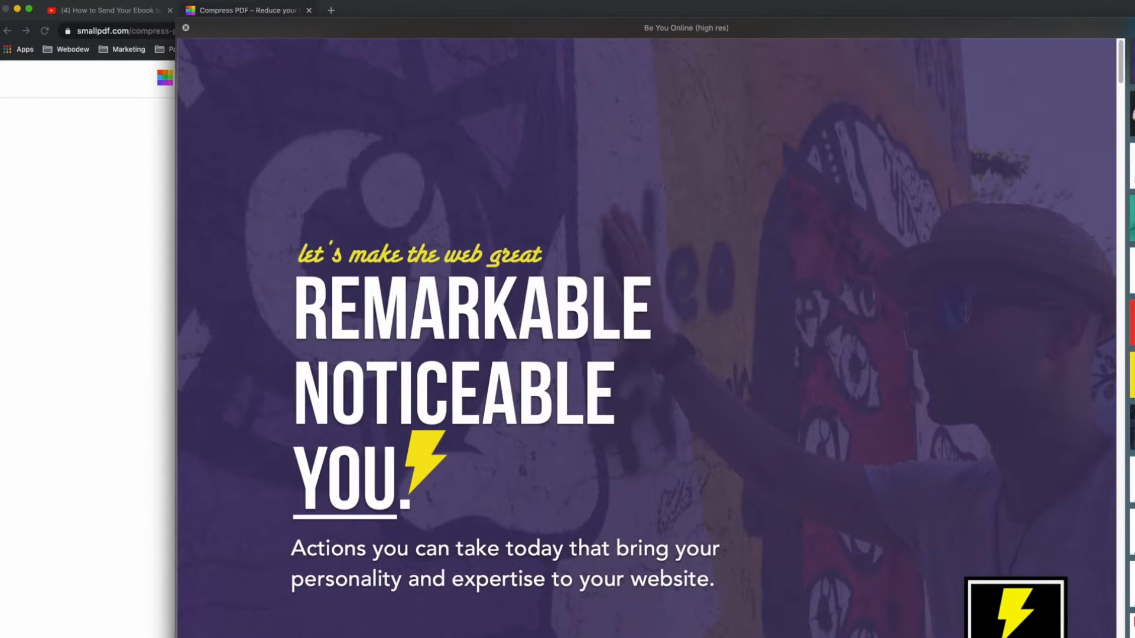
pyautogui.scroll(-3)
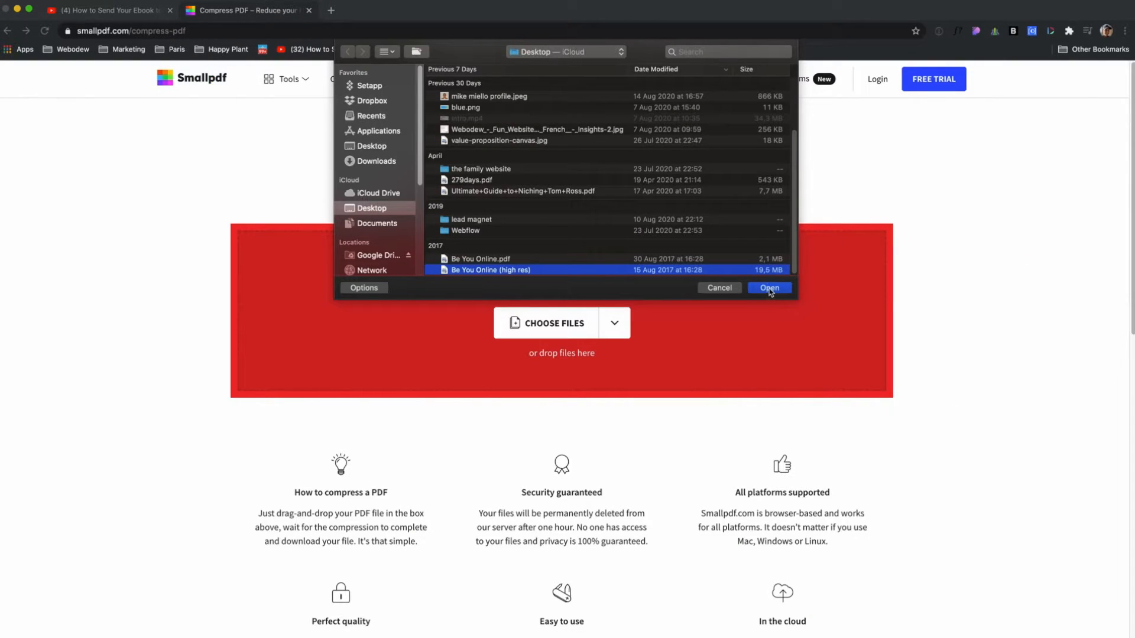
# Upload the Be You Online (high res) PDF to the compressor
pyautogui.click(768, 287)
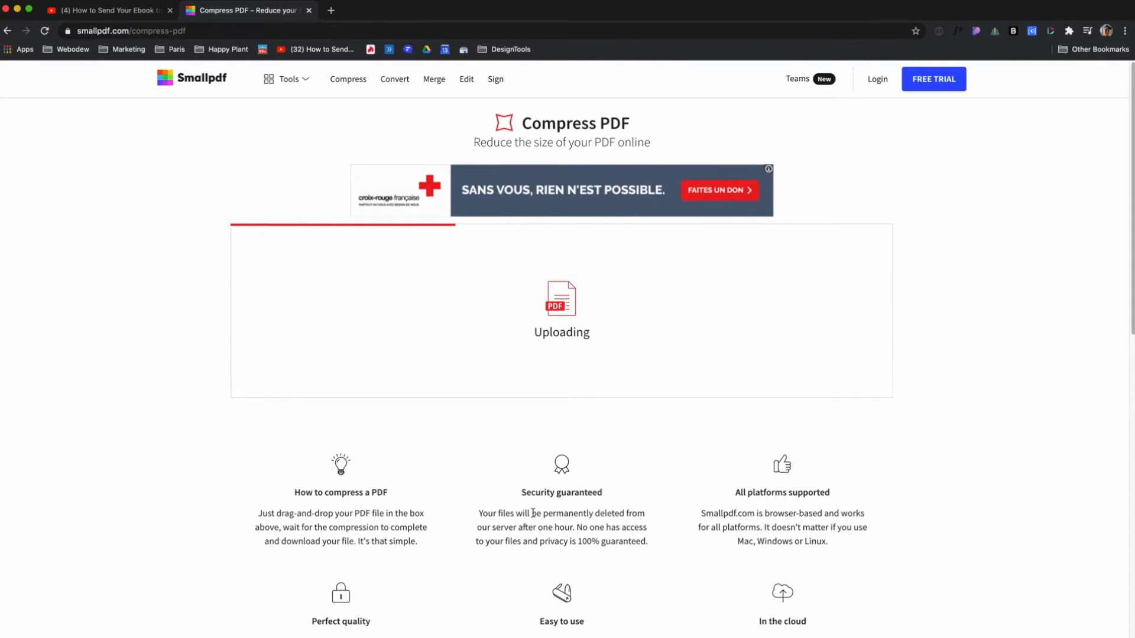
pyautogui.moveTo(528, 521)
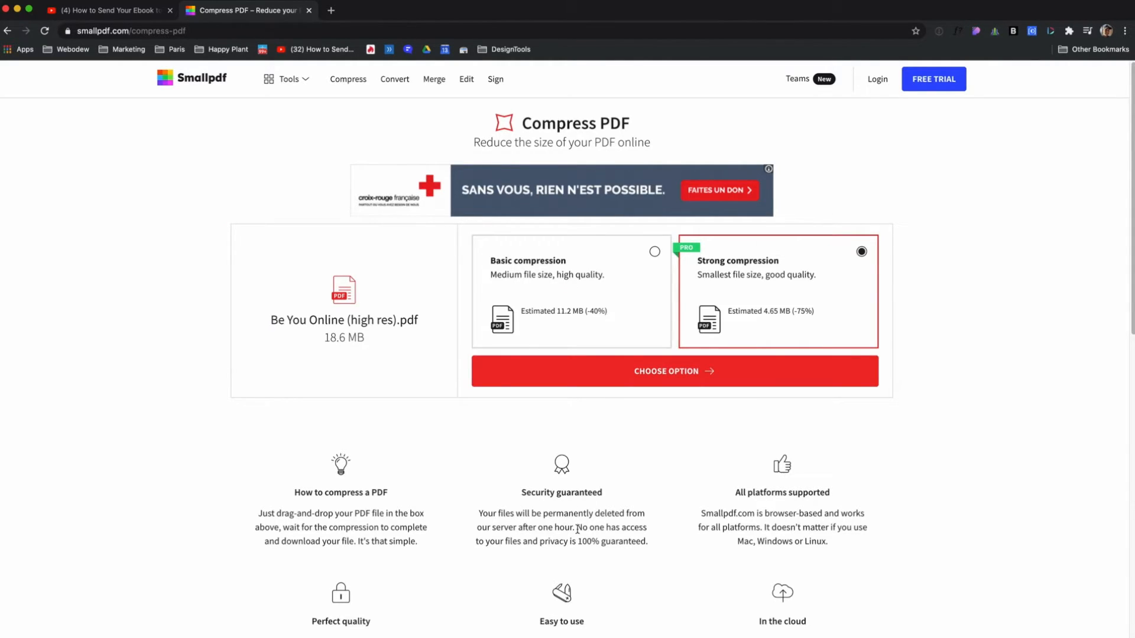
pyautogui.moveTo(577, 343)
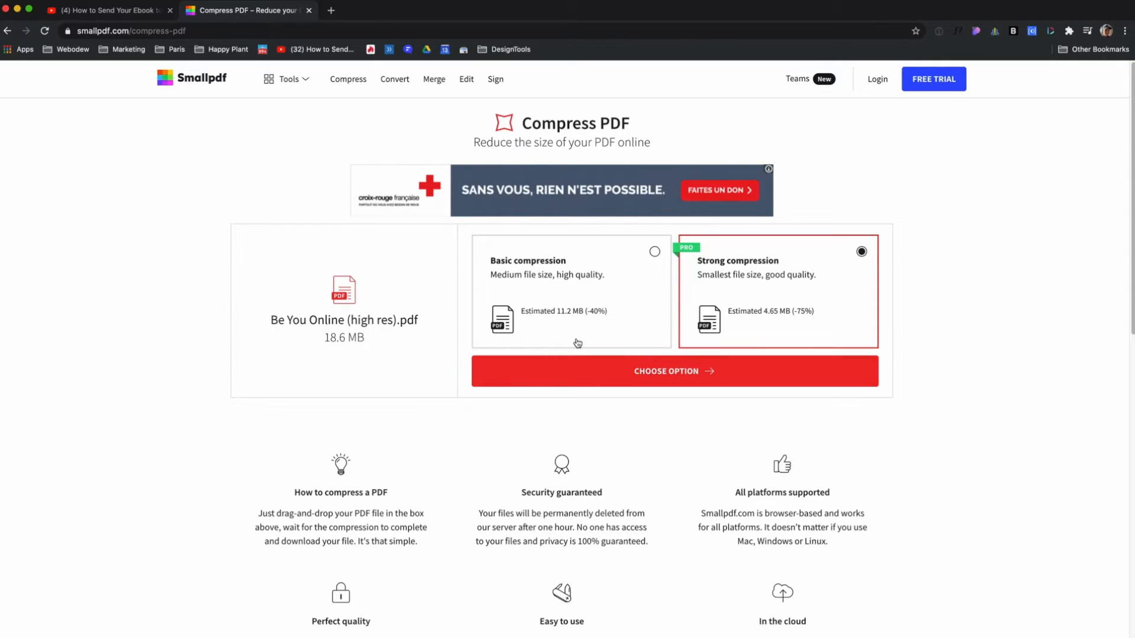
pyautogui.moveTo(542, 260)
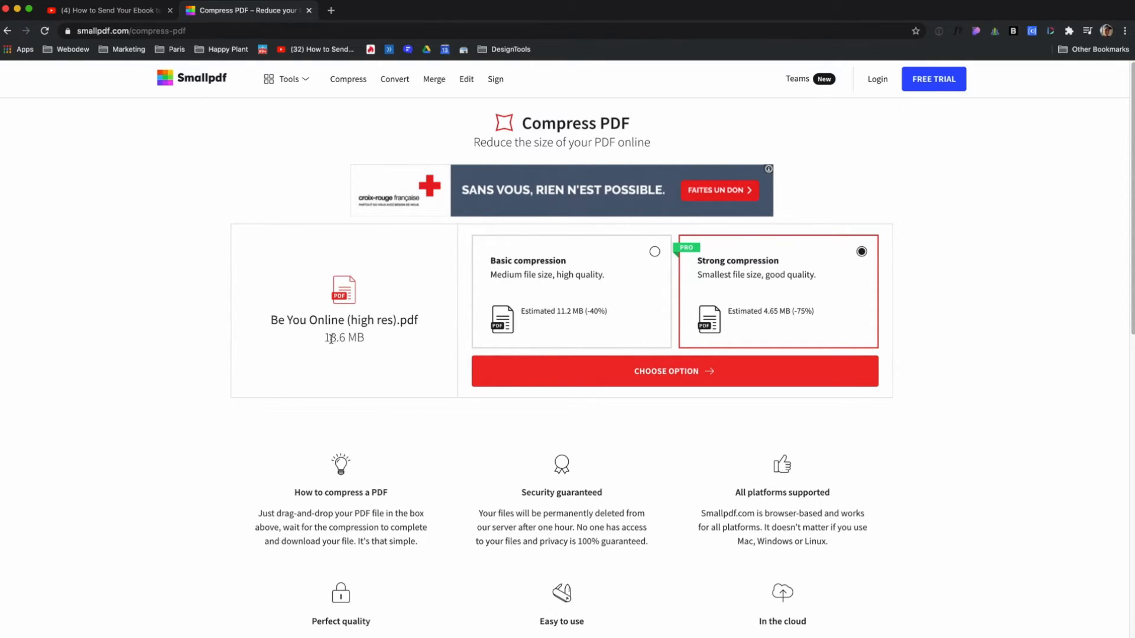
pyautogui.moveTo(494, 293)
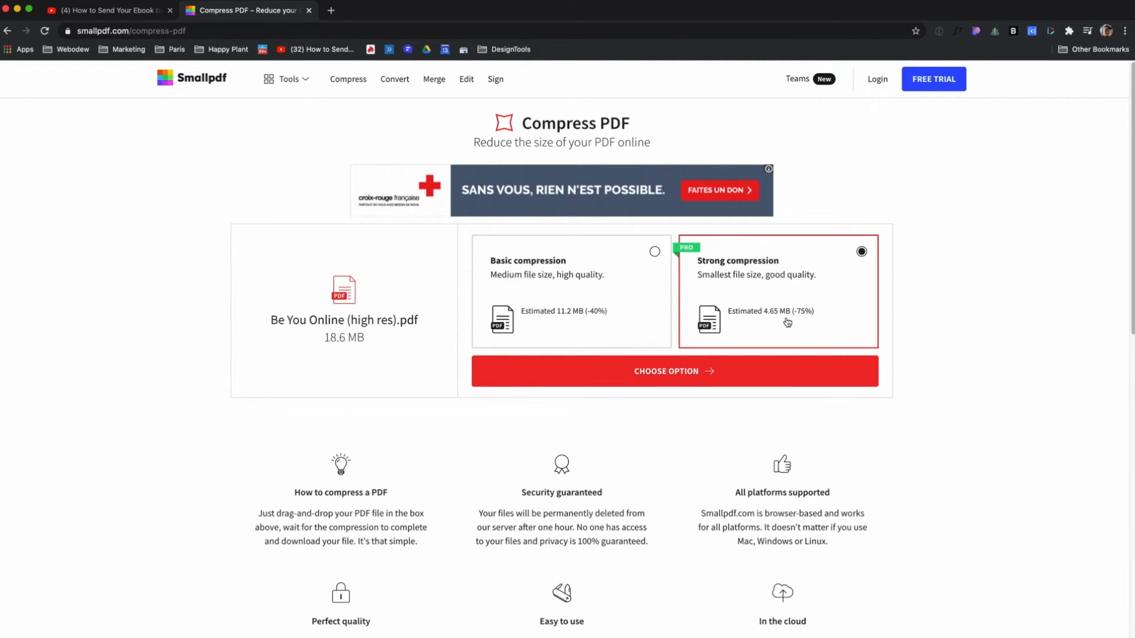
pyautogui.moveTo(720, 363)
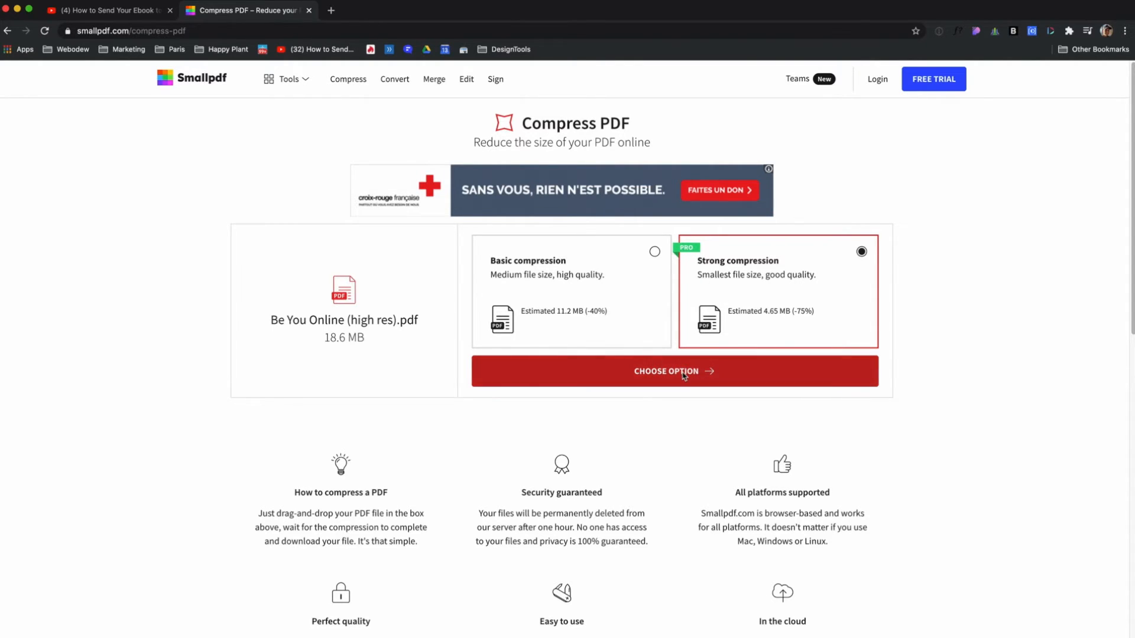
# Select Basic compression for the 18.6 MB file, estimated at 11.2 MB
pyautogui.click(672, 371)
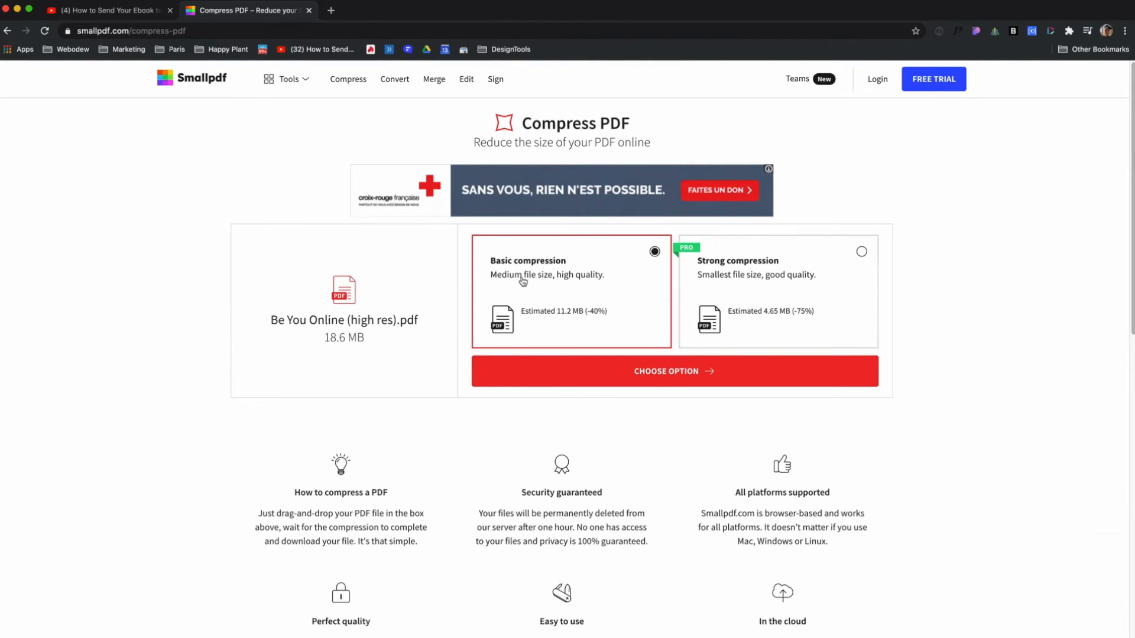
pyautogui.moveTo(555, 313)
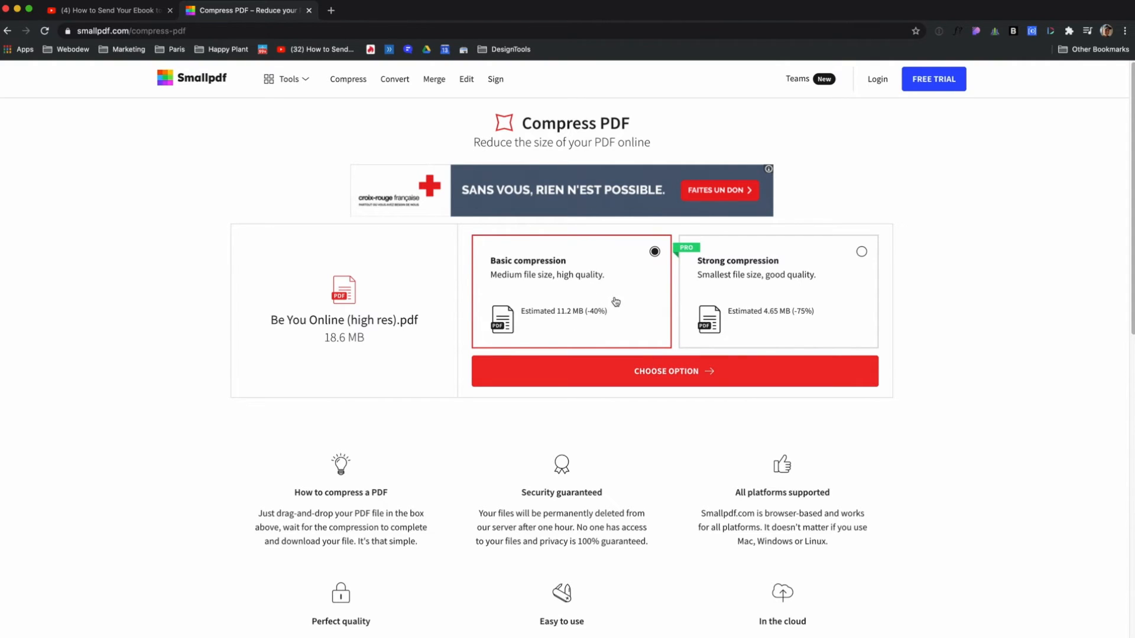
pyautogui.moveTo(636, 371)
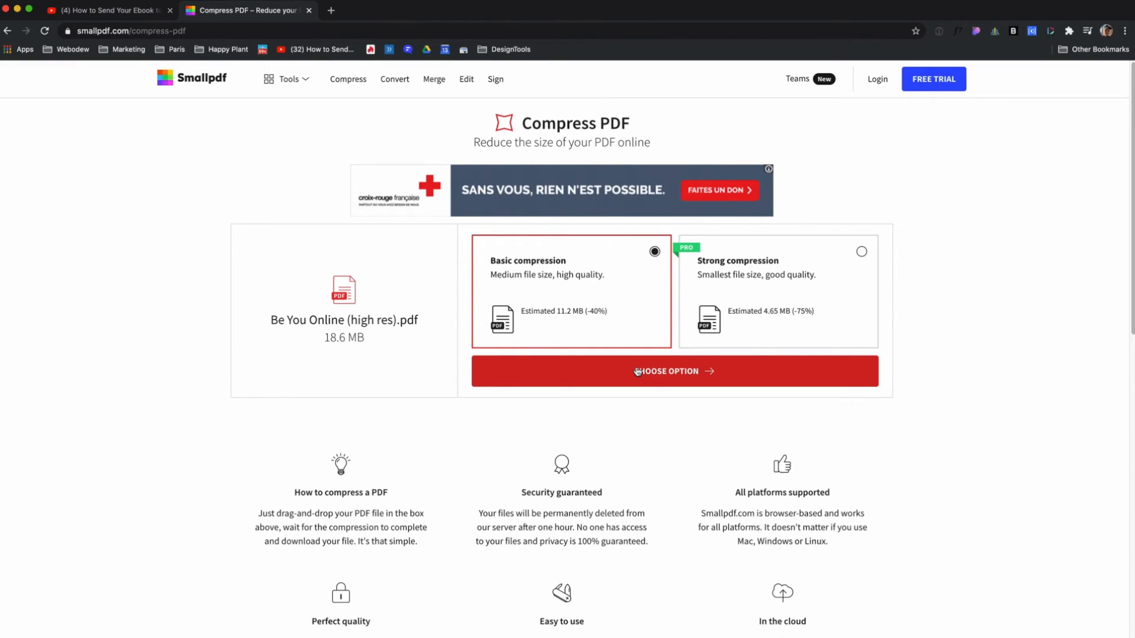
pyautogui.moveTo(586, 353)
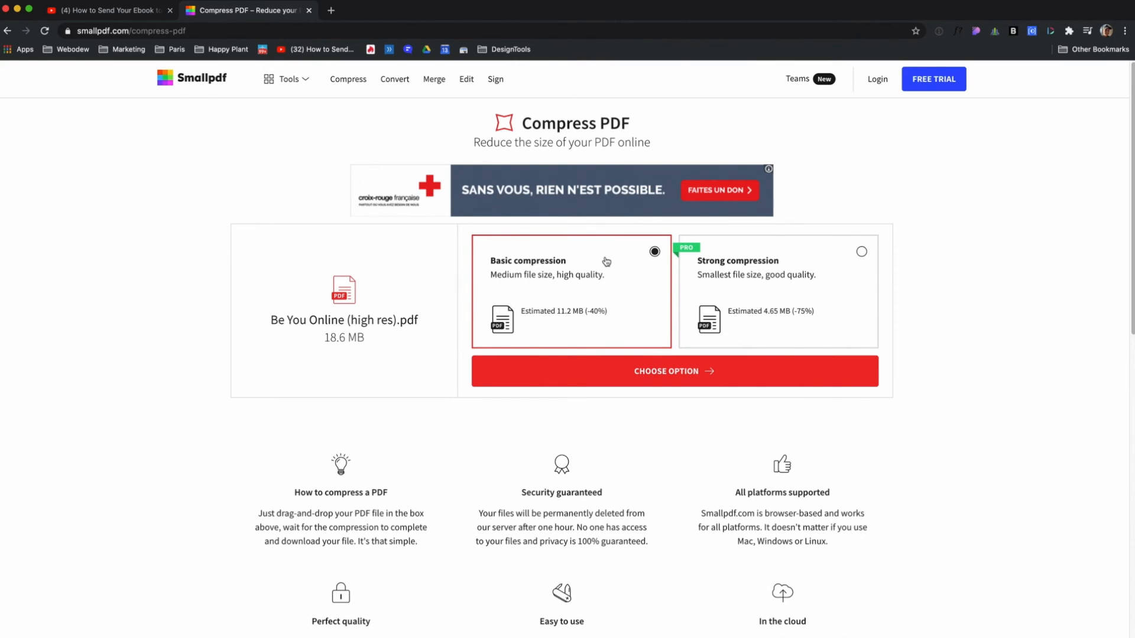
pyautogui.moveTo(582, 320)
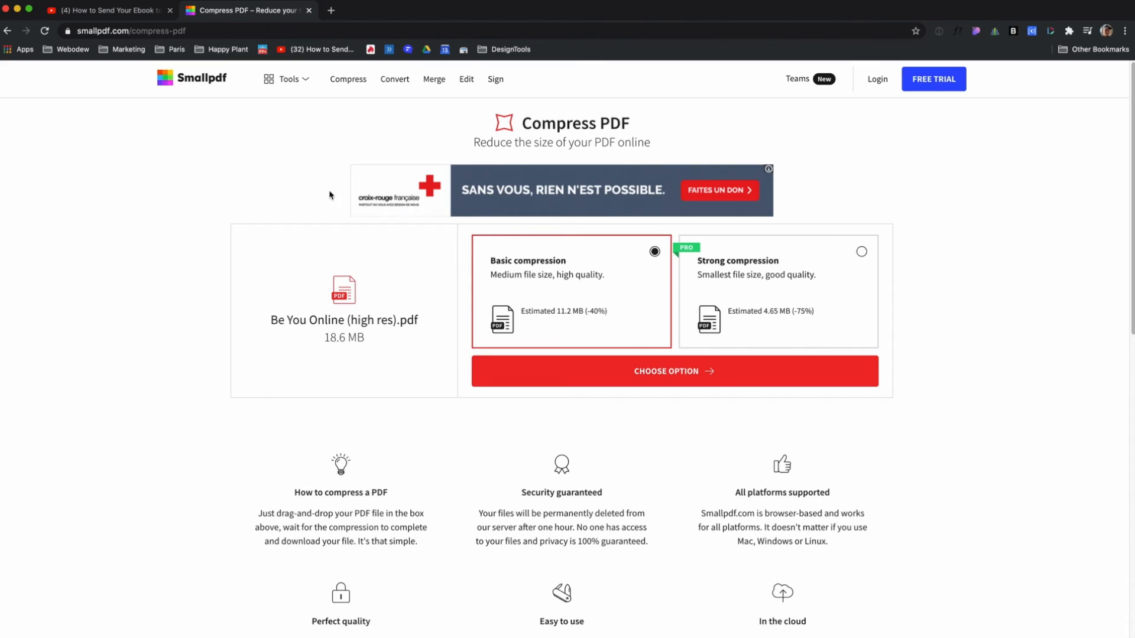
pyautogui.moveTo(450, 286)
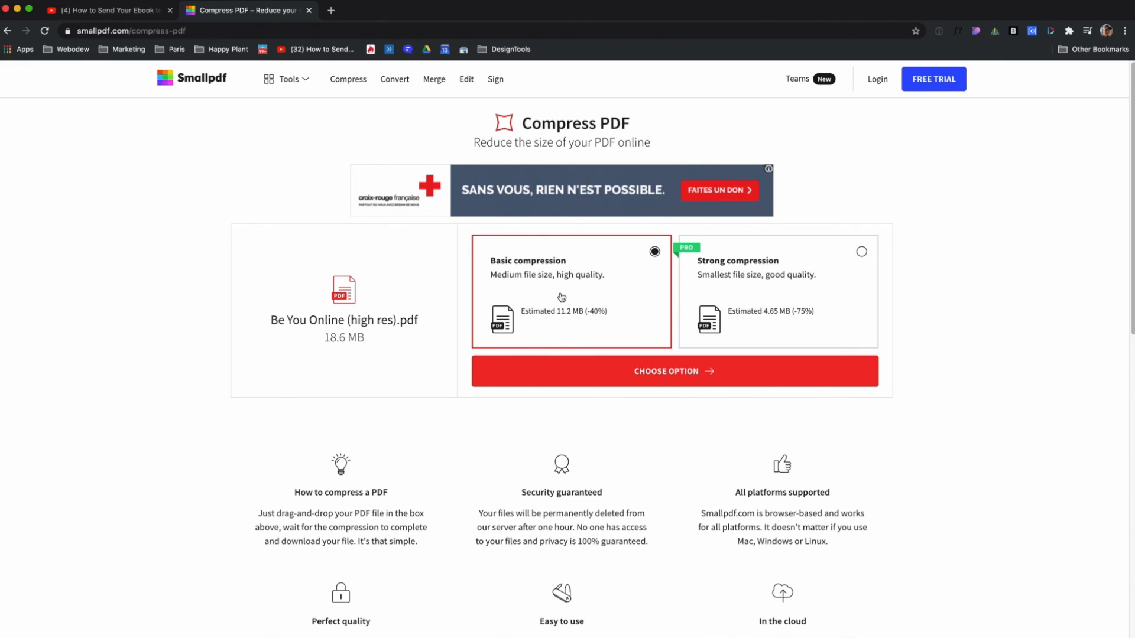
pyautogui.moveTo(560, 333)
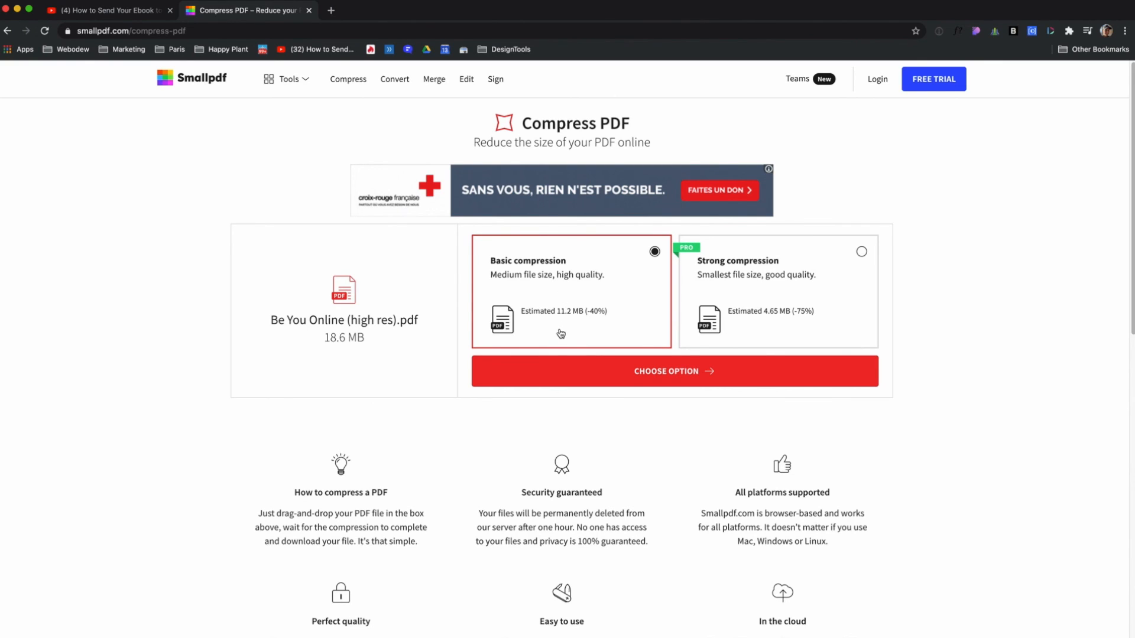
pyautogui.moveTo(233, 241)
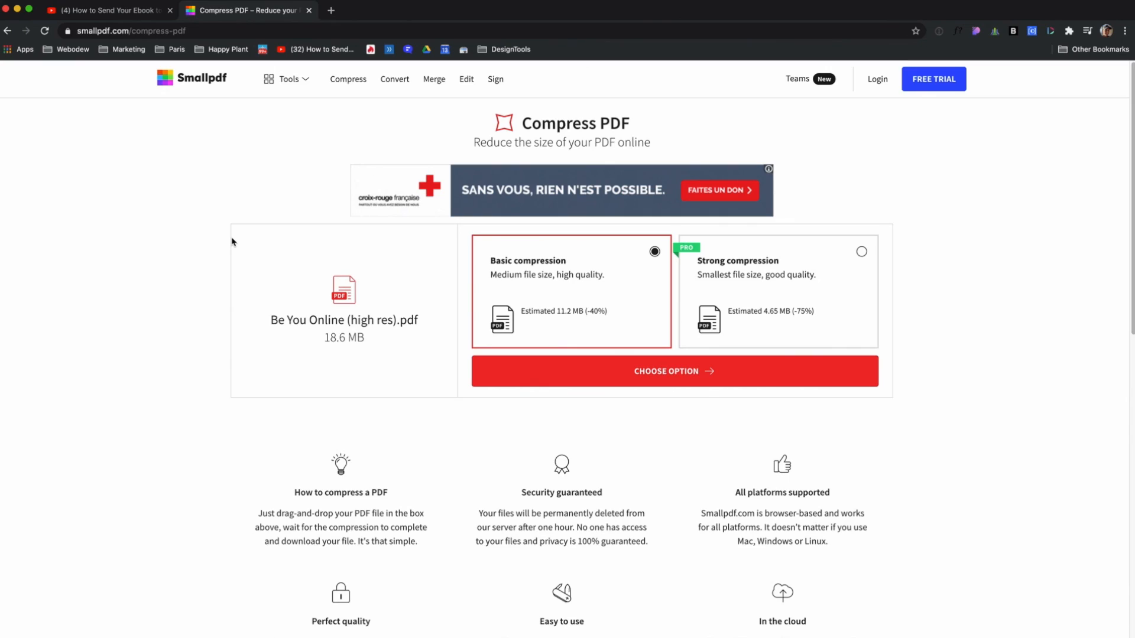